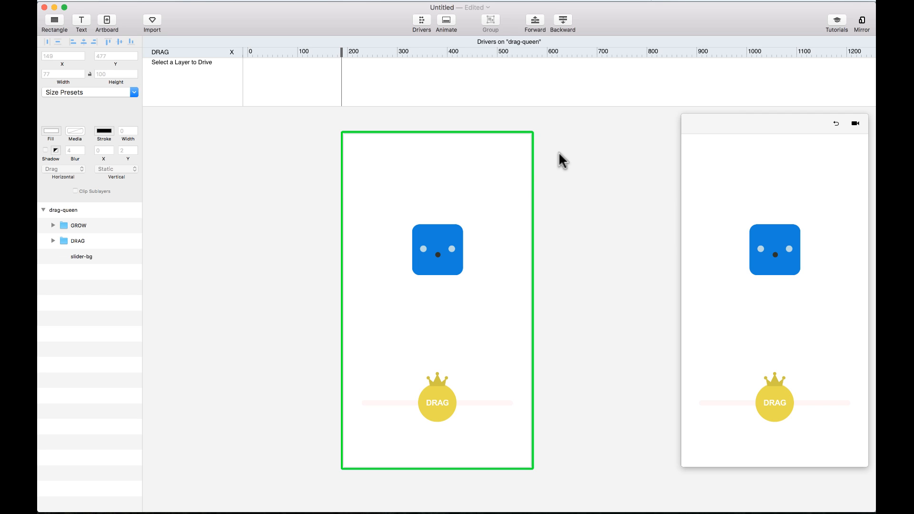
{"action": "mouse_move", "coordinate": [492, 62]}
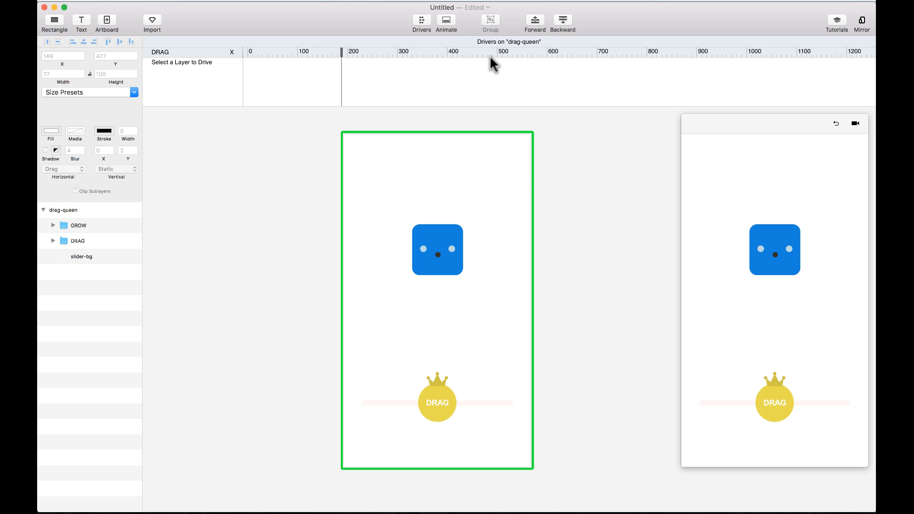
- Toggle the Drivers timeline and confirm the DRAG circle stays draggable horizontally
{"action": "left_click", "coordinate": [421, 20]}
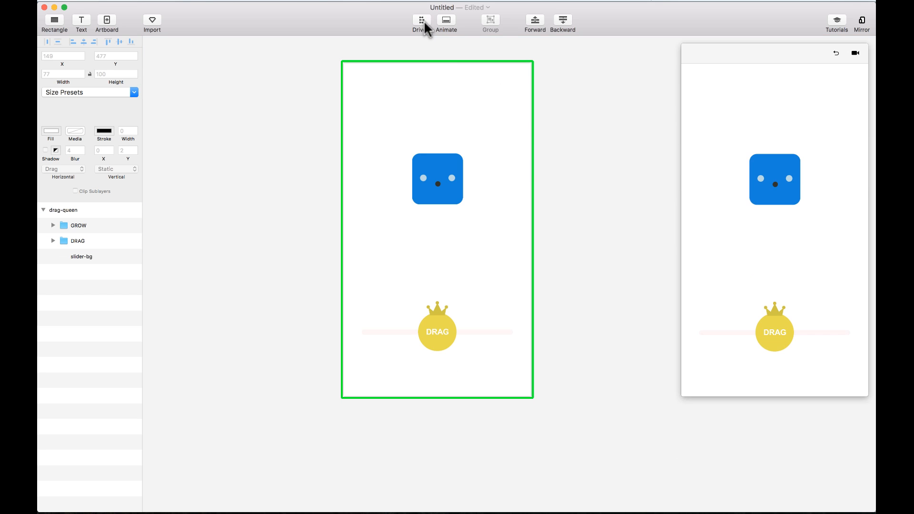
{"action": "left_click", "coordinate": [421, 23]}
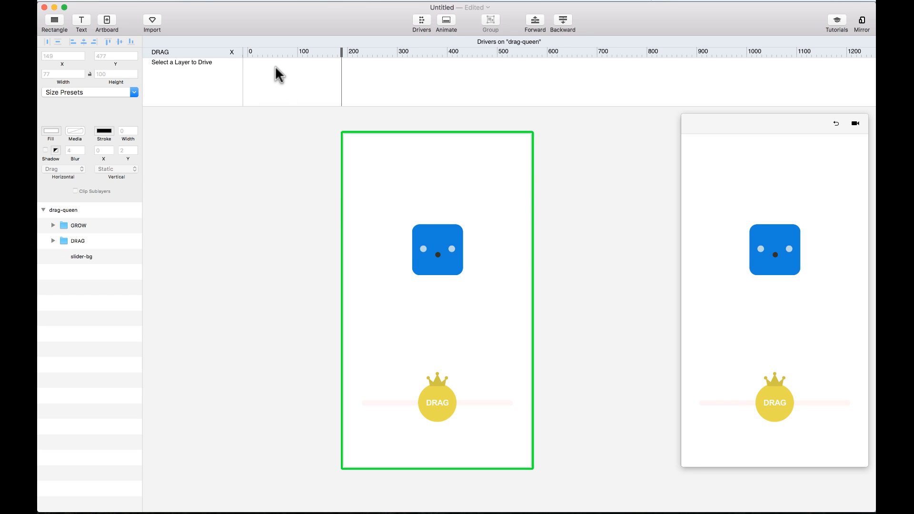
{"action": "left_click", "coordinate": [436, 402]}
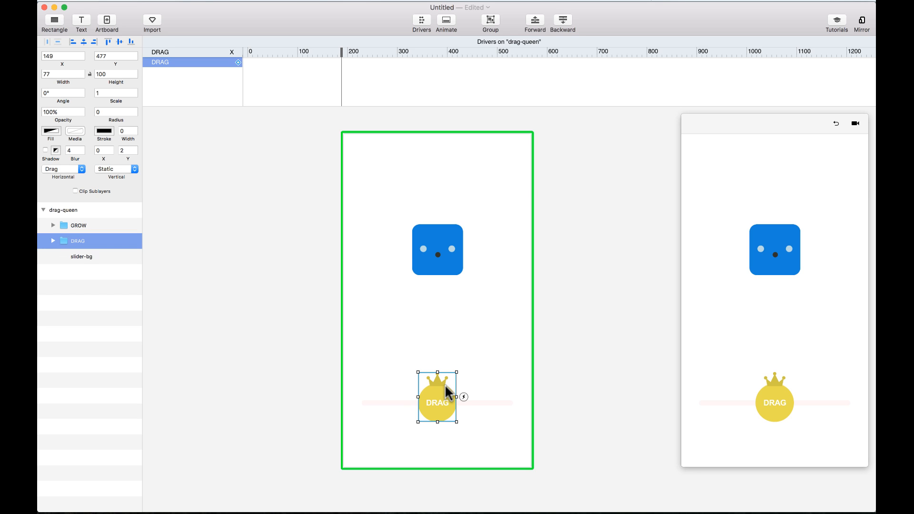
{"action": "mouse_move", "coordinate": [454, 411]}
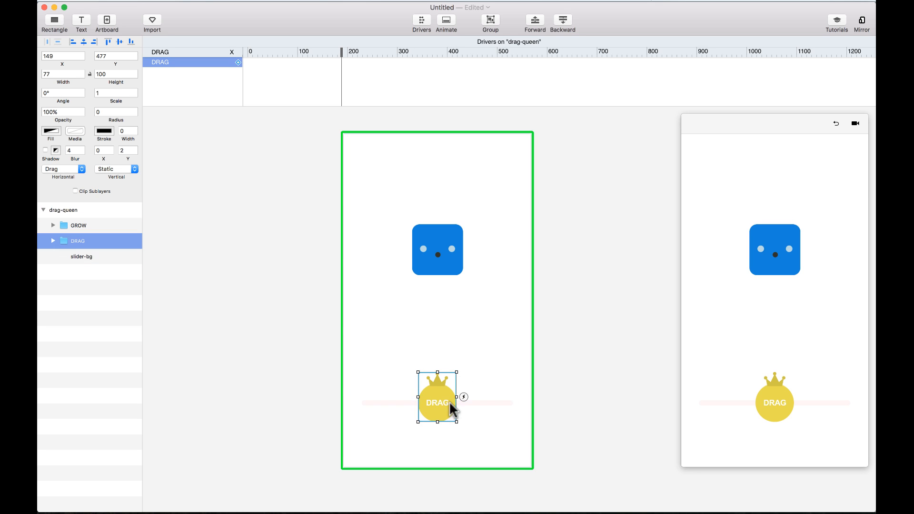
{"action": "left_click", "coordinate": [63, 169]}
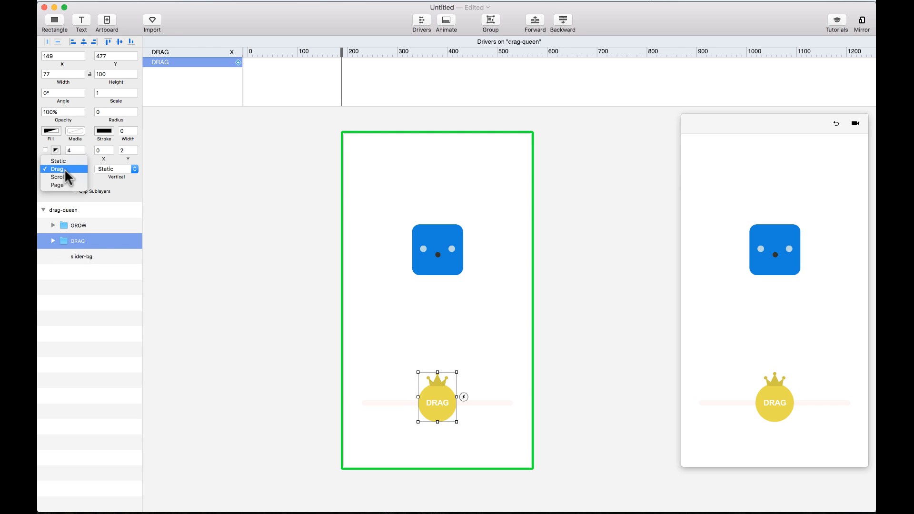
{"action": "left_click", "coordinate": [56, 168]}
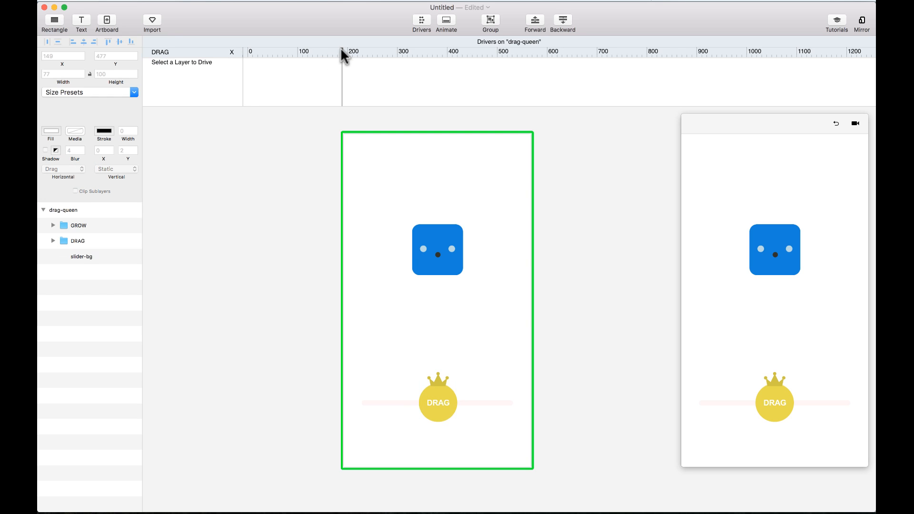
- Nudge the DRAG circle slightly left on its track so its X reads 142.5
{"action": "left_click_drag", "start_coordinate": [437, 402], "coordinate": [538, 402]}
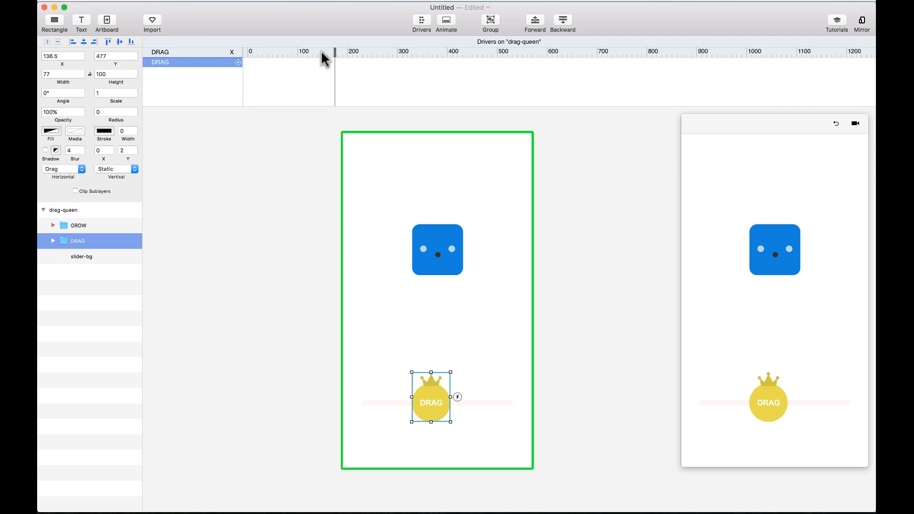
{"action": "mouse_move", "coordinate": [347, 72]}
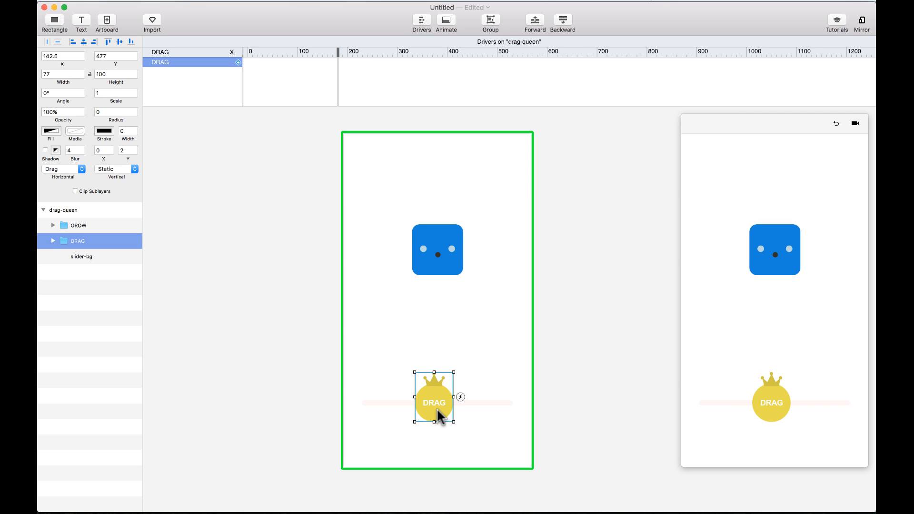
{"action": "key", "text": "cmd+z"}
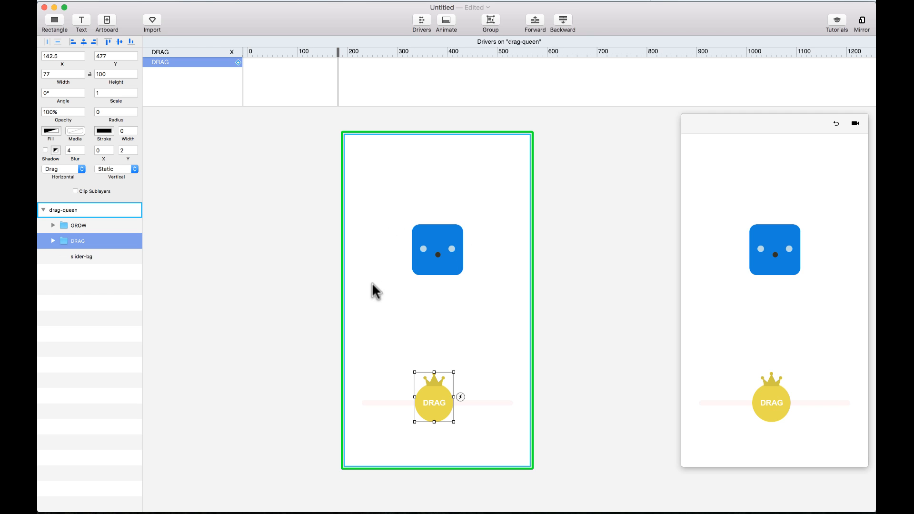
{"action": "mouse_move", "coordinate": [419, 294]}
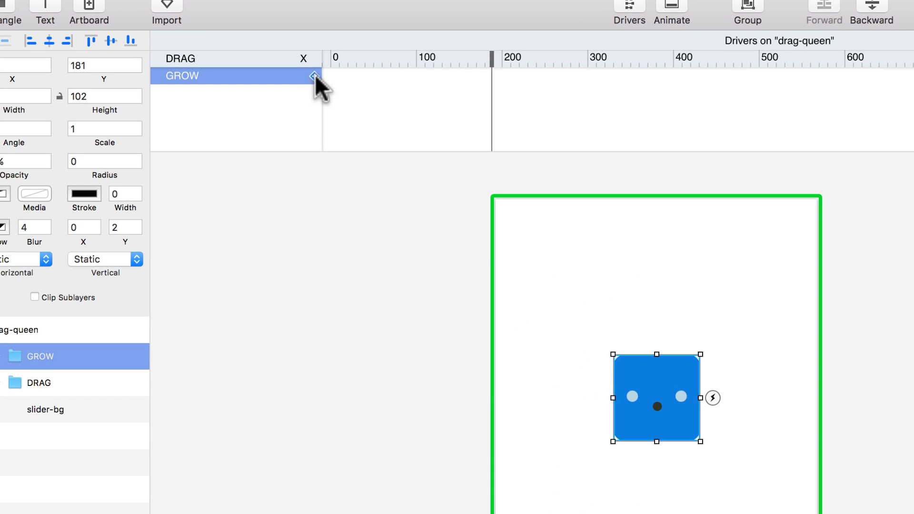
- Drive the blue GROW face's Scale and Angle properties from DRAG
{"action": "left_click", "coordinate": [313, 76]}
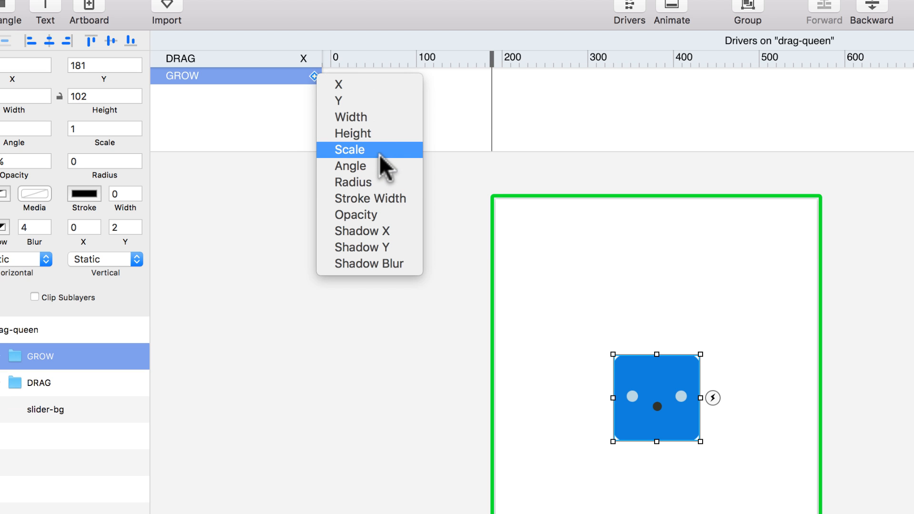
{"action": "left_click", "coordinate": [349, 149]}
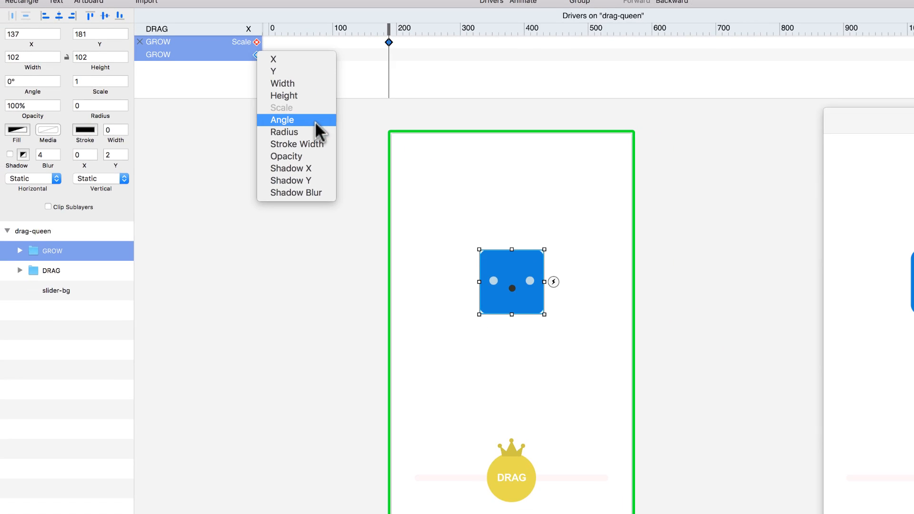
{"action": "left_click", "coordinate": [281, 119]}
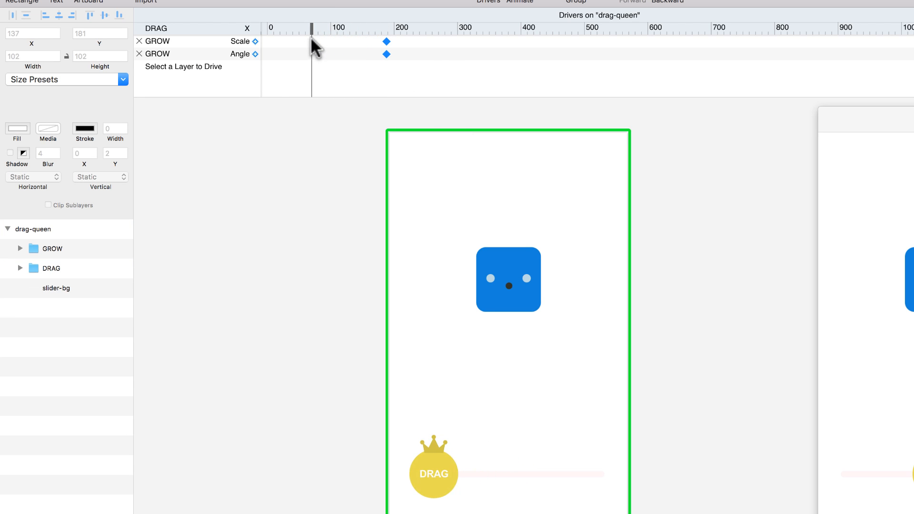
- With DRAG at the left end of its track, set the blue face's Scale to 0.5
{"action": "left_click", "coordinate": [51, 248]}
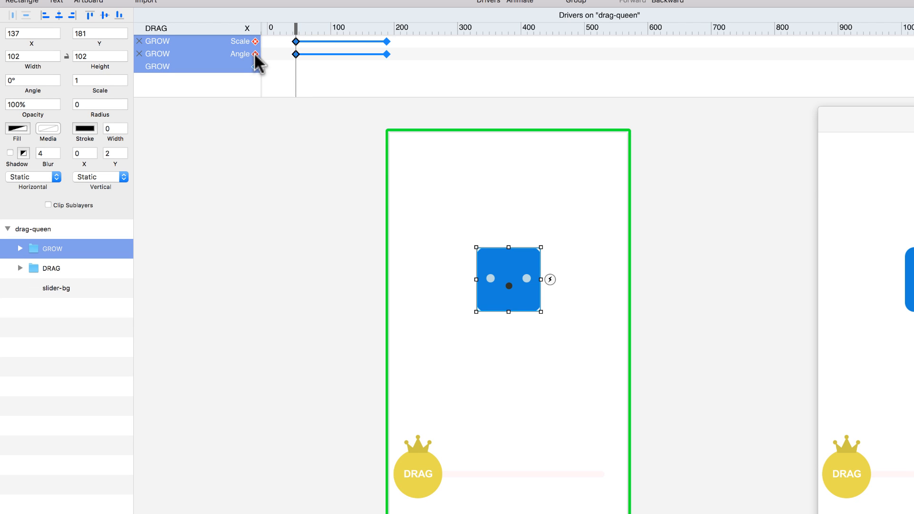
{"action": "left_click", "coordinate": [99, 80]}
{"action": "type", "text": "."}
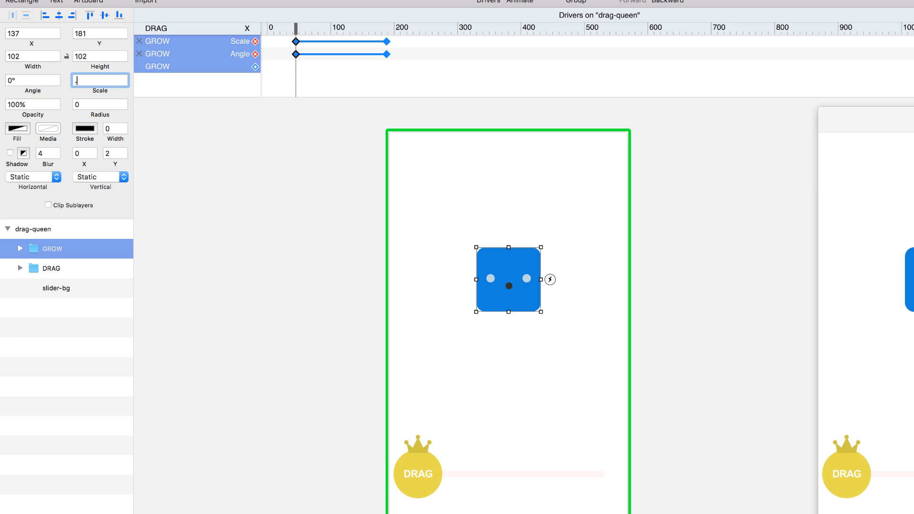
{"action": "type", "text": "0.5"}
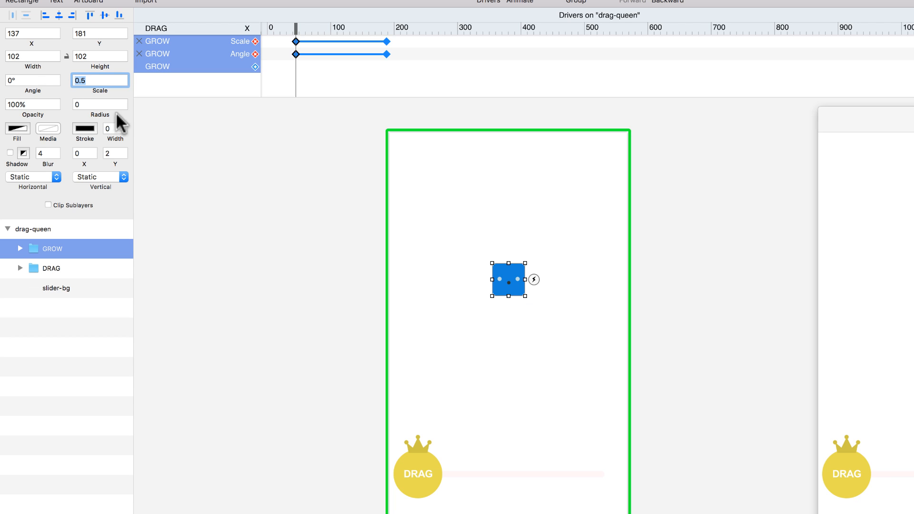
{"action": "mouse_move", "coordinate": [43, 109]}
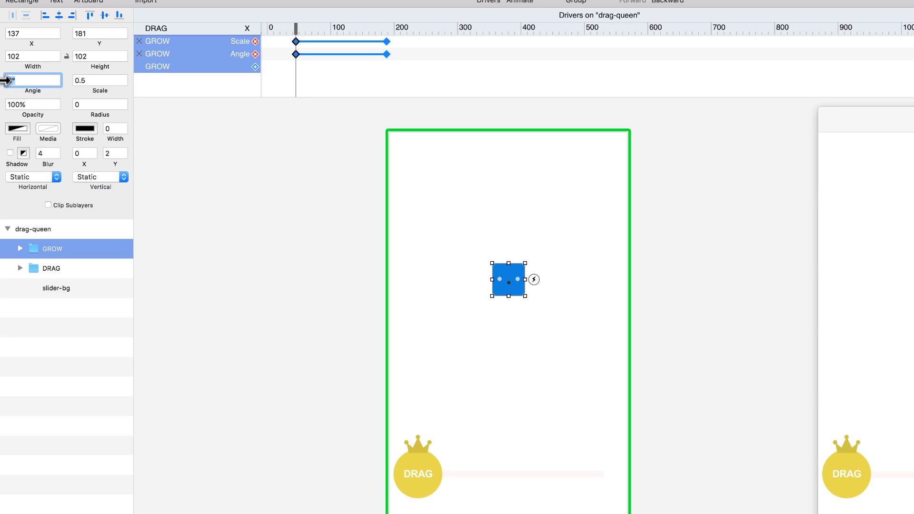
- Finish the left-end keyframe with Angle -45, then move DRAG to the right end
{"action": "type", "text": "-45"}
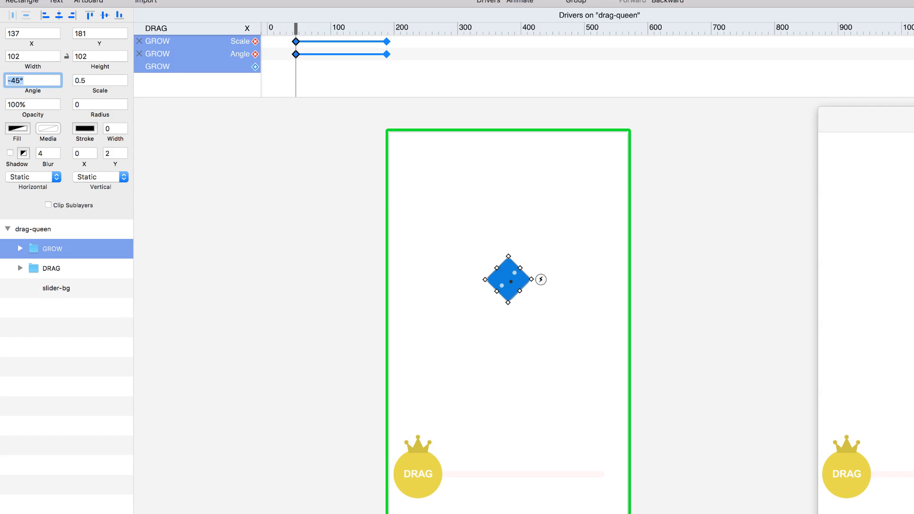
{"action": "left_click", "coordinate": [51, 269]}
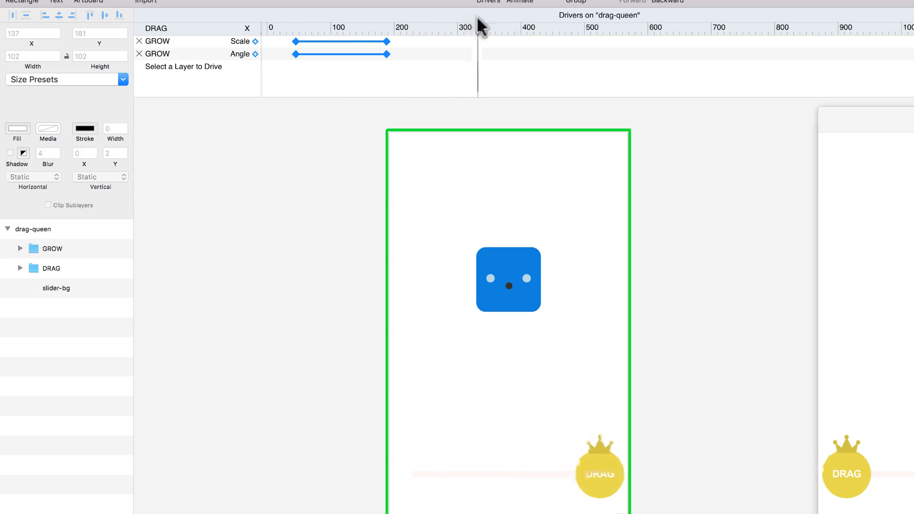
{"action": "left_click", "coordinate": [51, 249]}
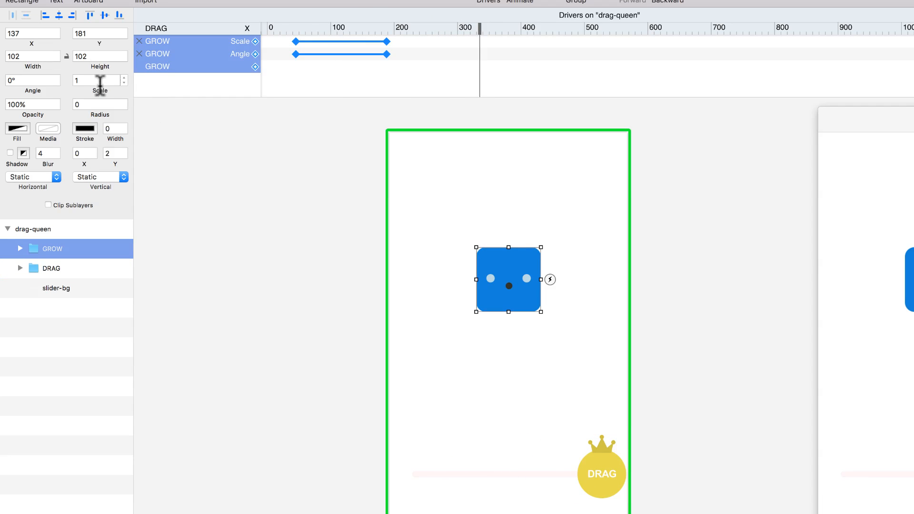
- Give the blue face Scale 2 and Angle 45 at DRAG's far-right position
{"action": "type", "text": "2"}
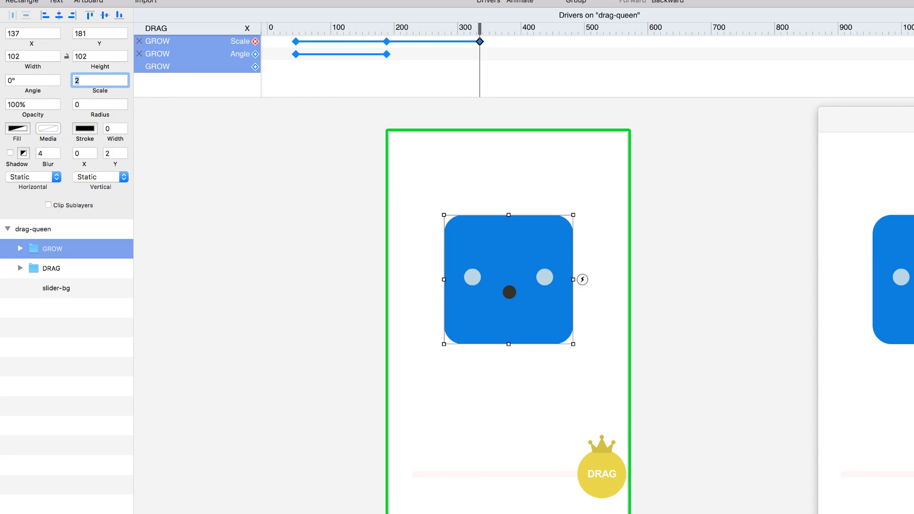
{"action": "left_click", "coordinate": [32, 80]}
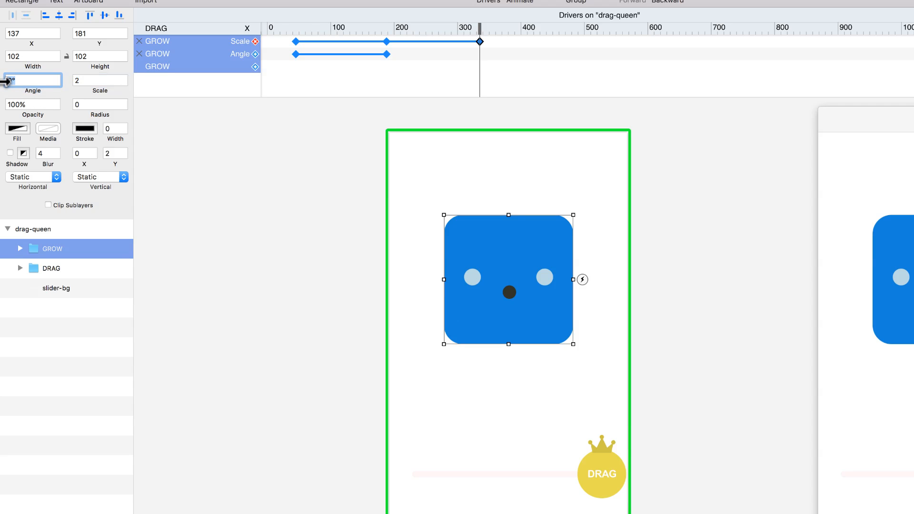
{"action": "type", "text": "45"}
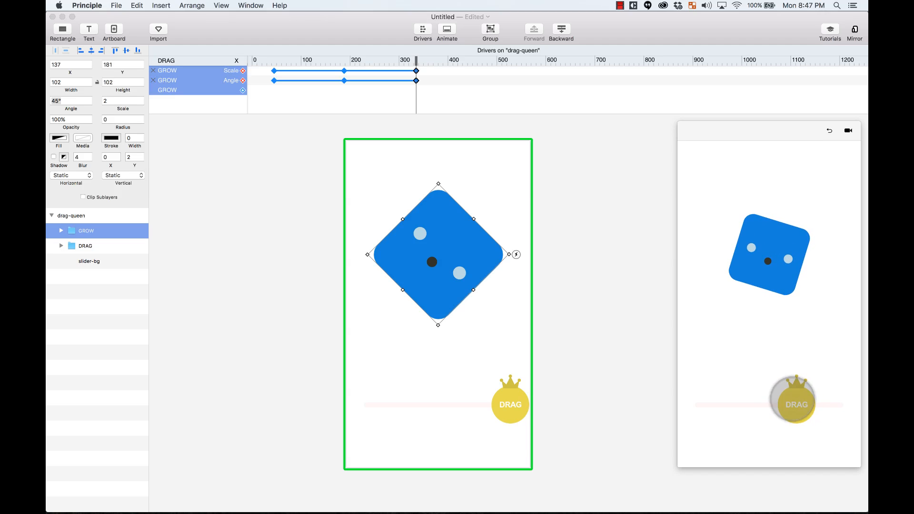
- Slide DRAG in the preview window and watch the blue face shrink, grow and rotate
{"action": "left_click_drag", "start_coordinate": [792, 404], "coordinate": [752, 404]}
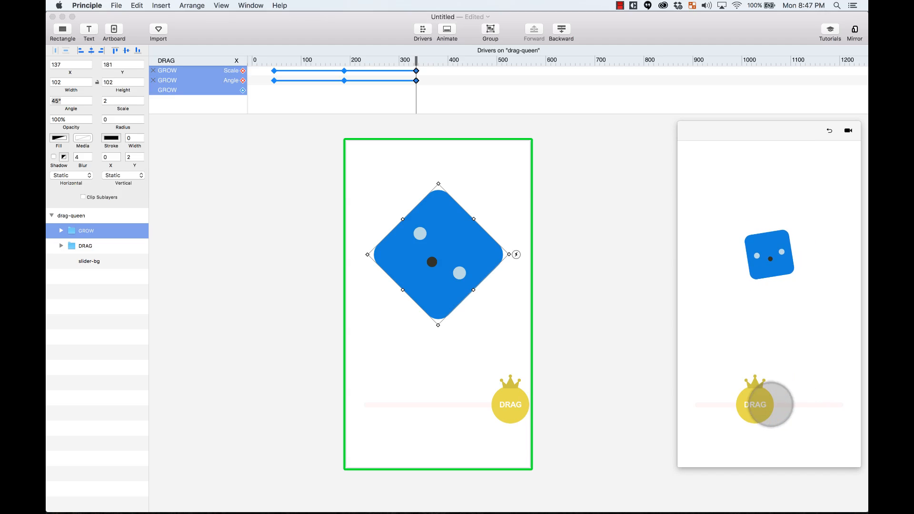